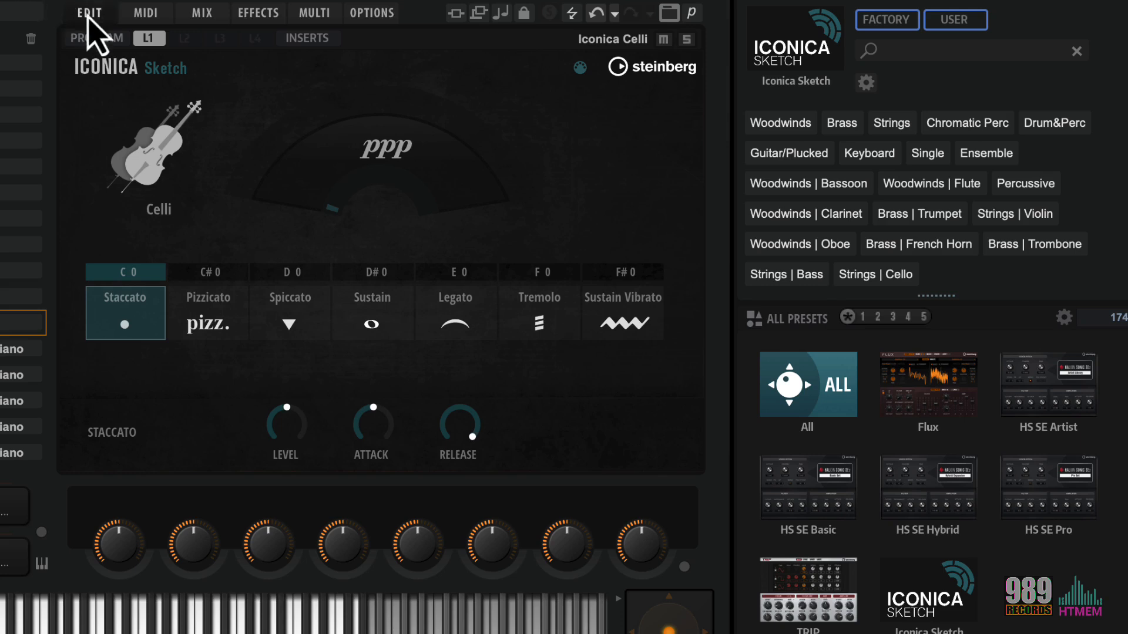
# Switch HALion Sonic from the Iconica Celli articulation page to the MIX page.
pyautogui.click(201, 12)
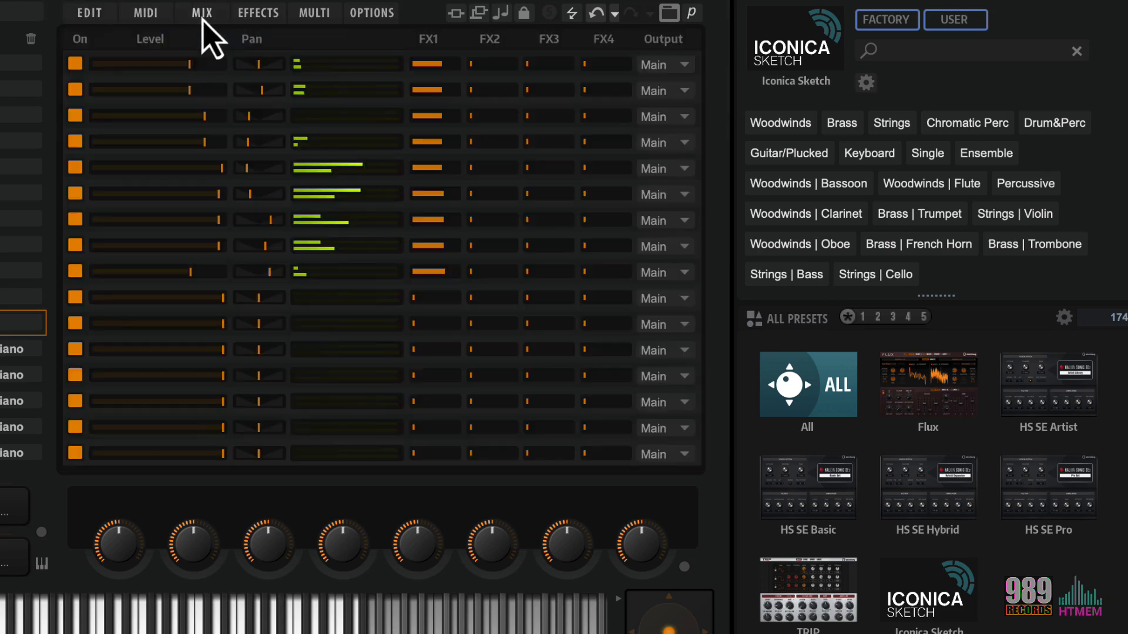